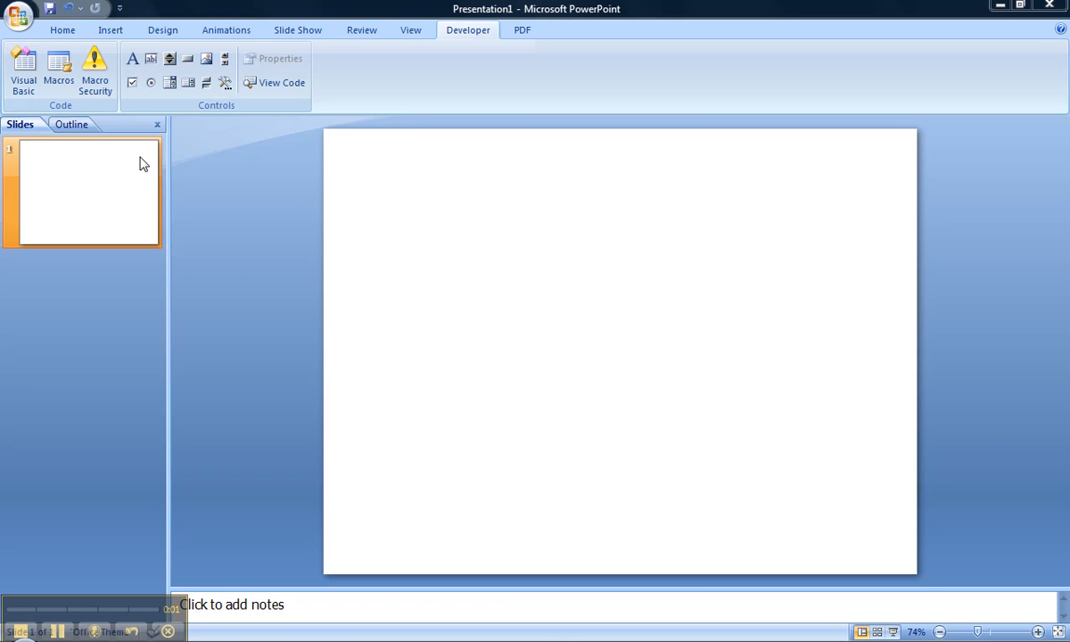
mouse_move(150, 166)
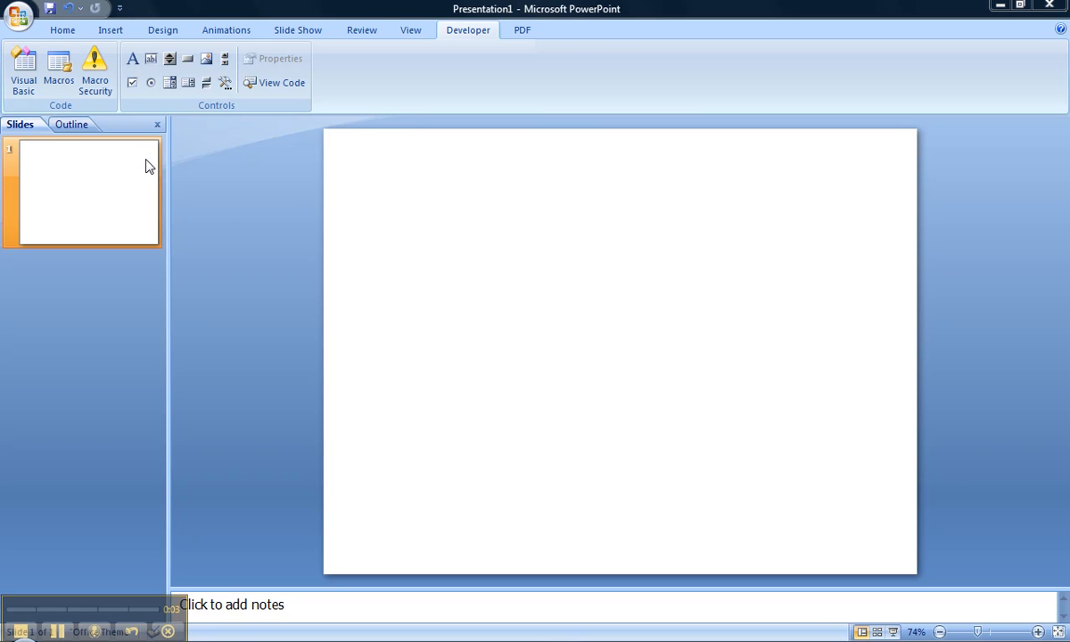
mouse_move(513, 276)
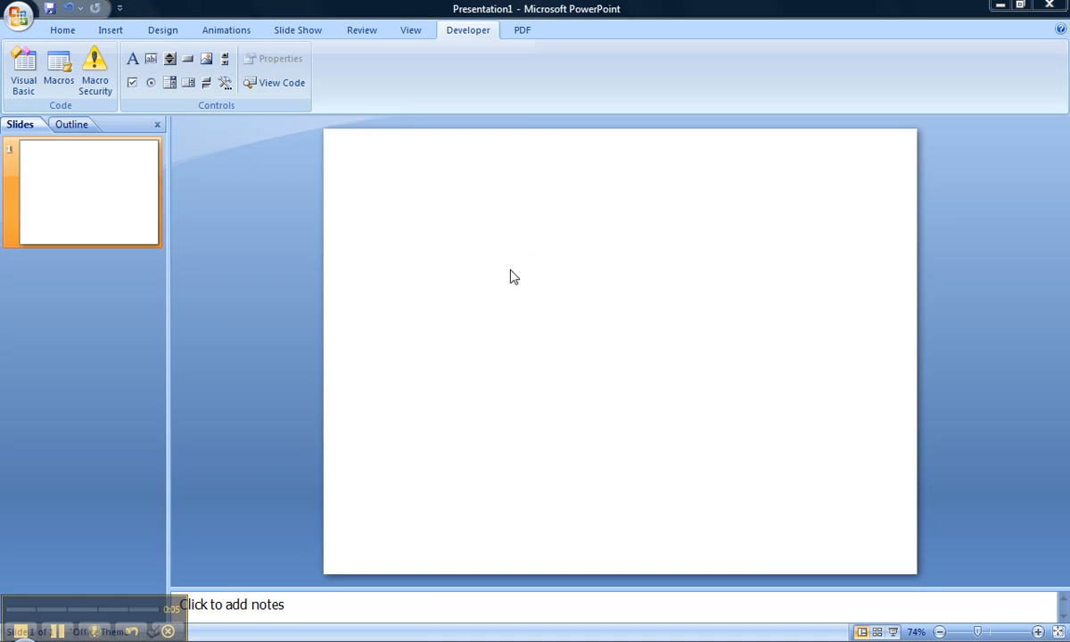
mouse_move(89, 49)
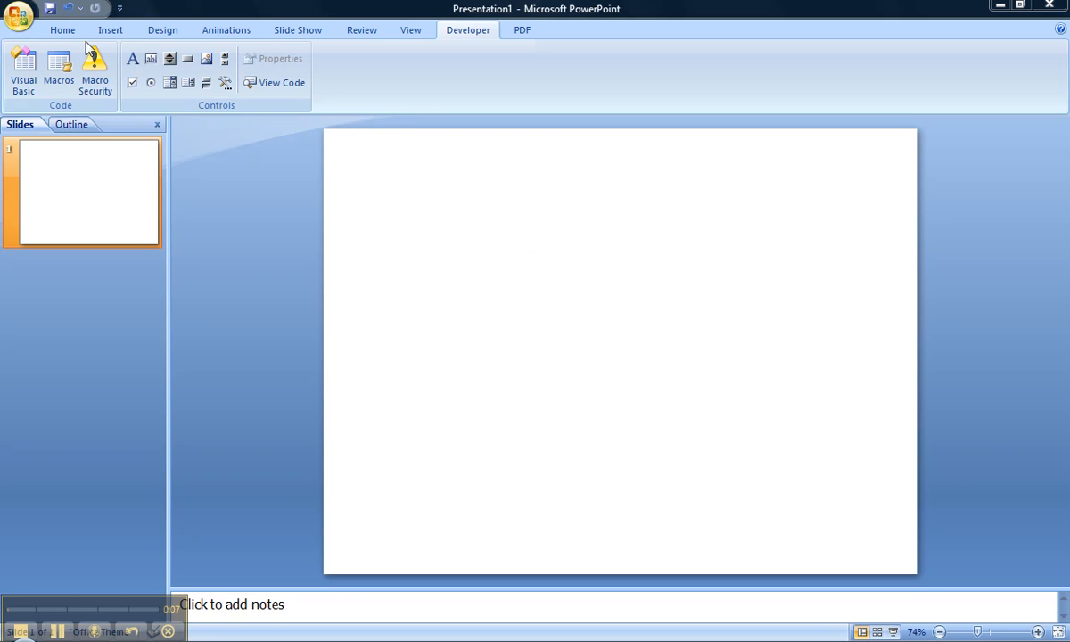
mouse_move(459, 45)
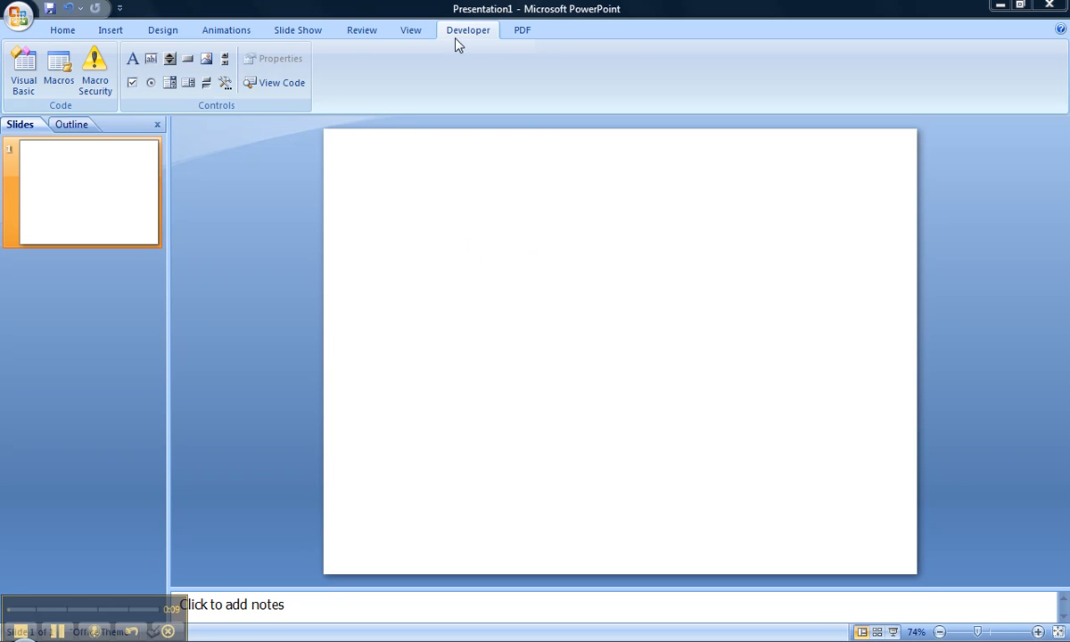
mouse_move(473, 46)
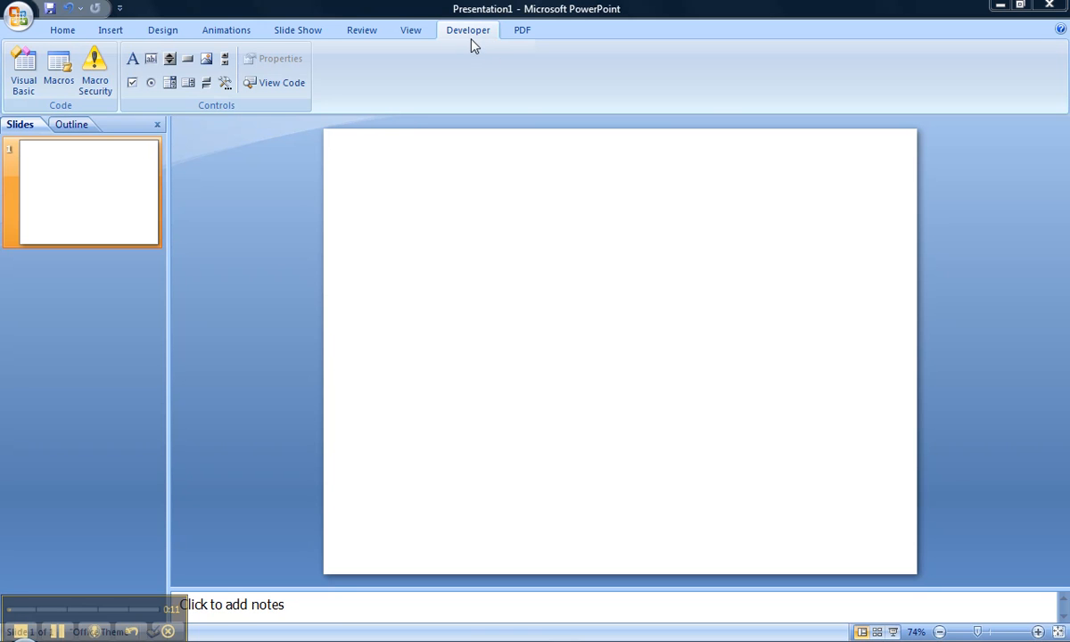
mouse_move(477, 69)
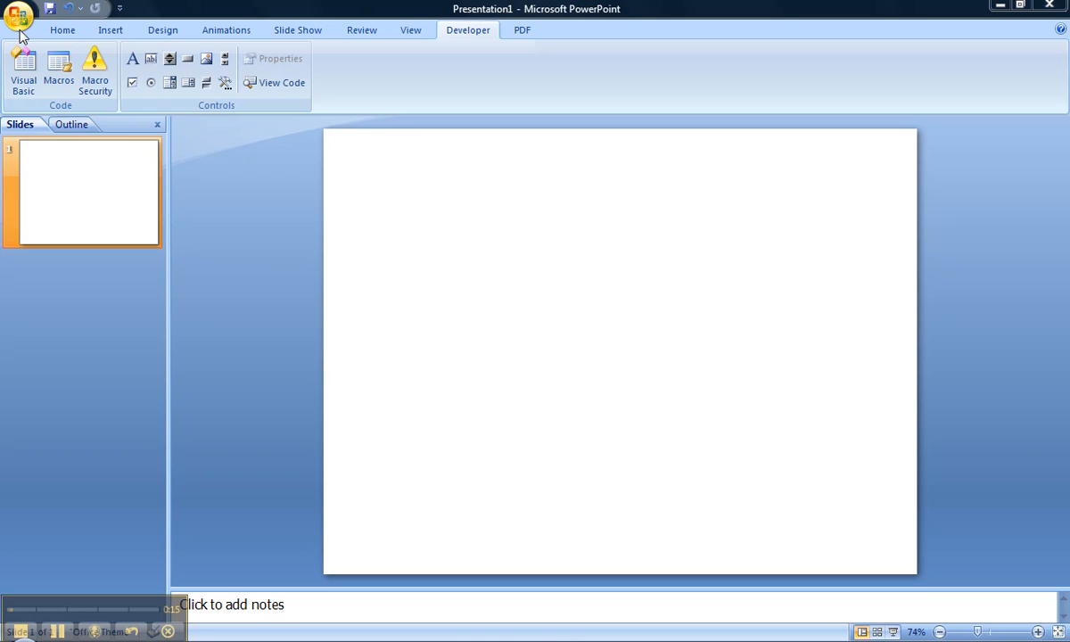
- Open PowerPoint Options from the Office menu and accept them to return to the slide
click(18, 16)
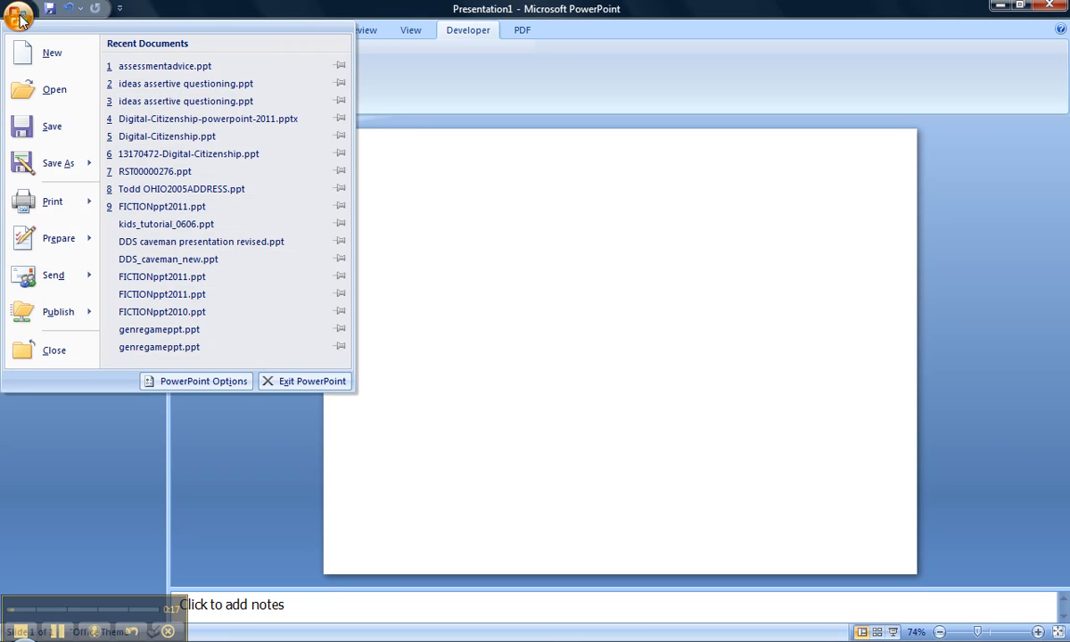
mouse_move(196, 381)
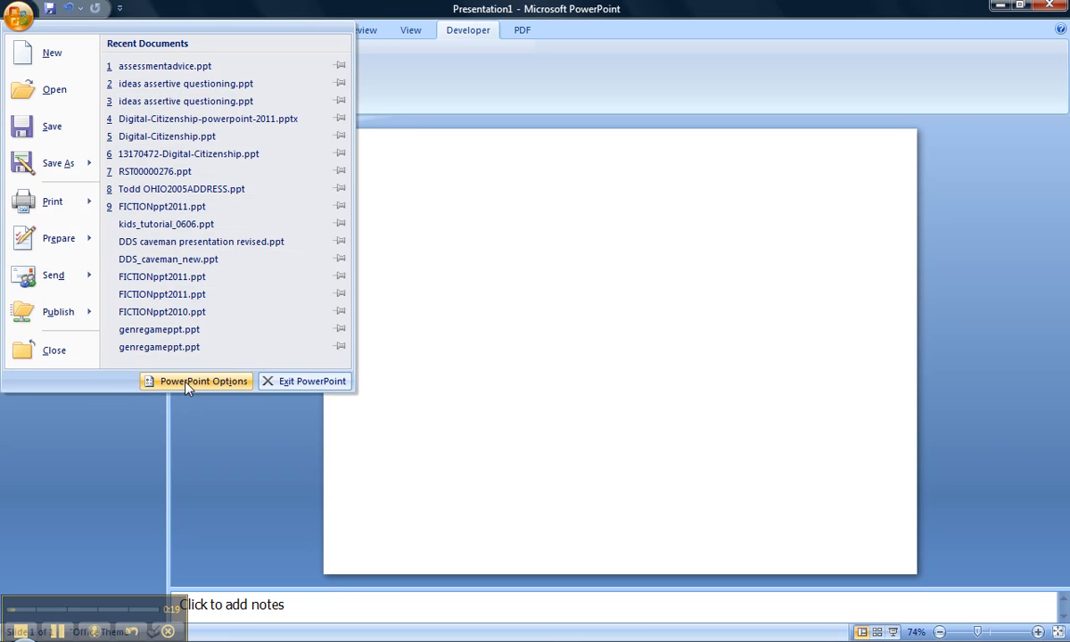
click(195, 380)
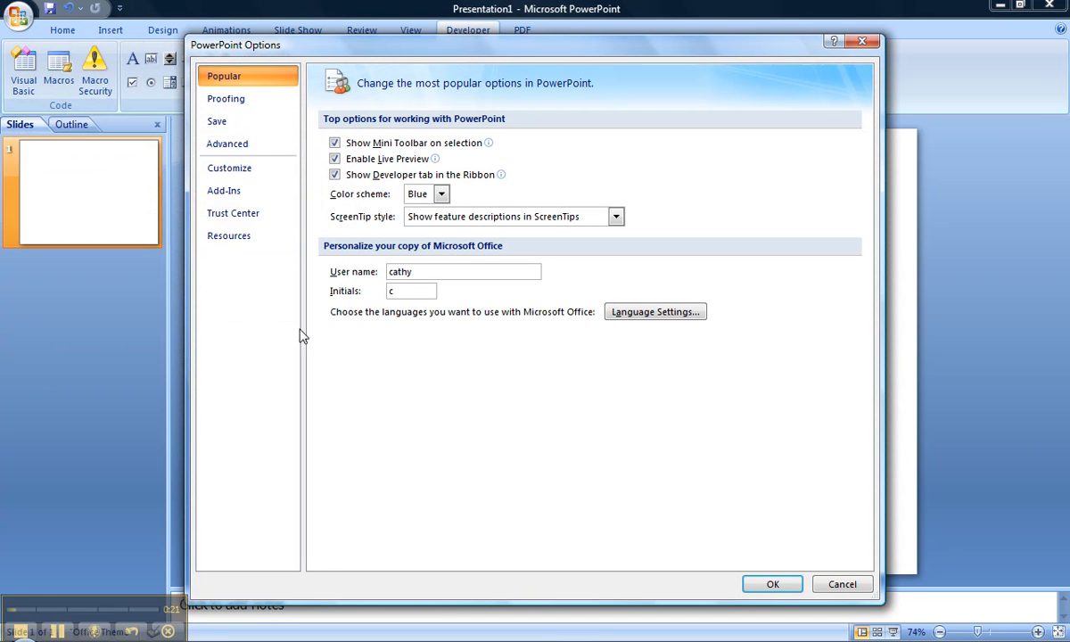
mouse_move(349, 183)
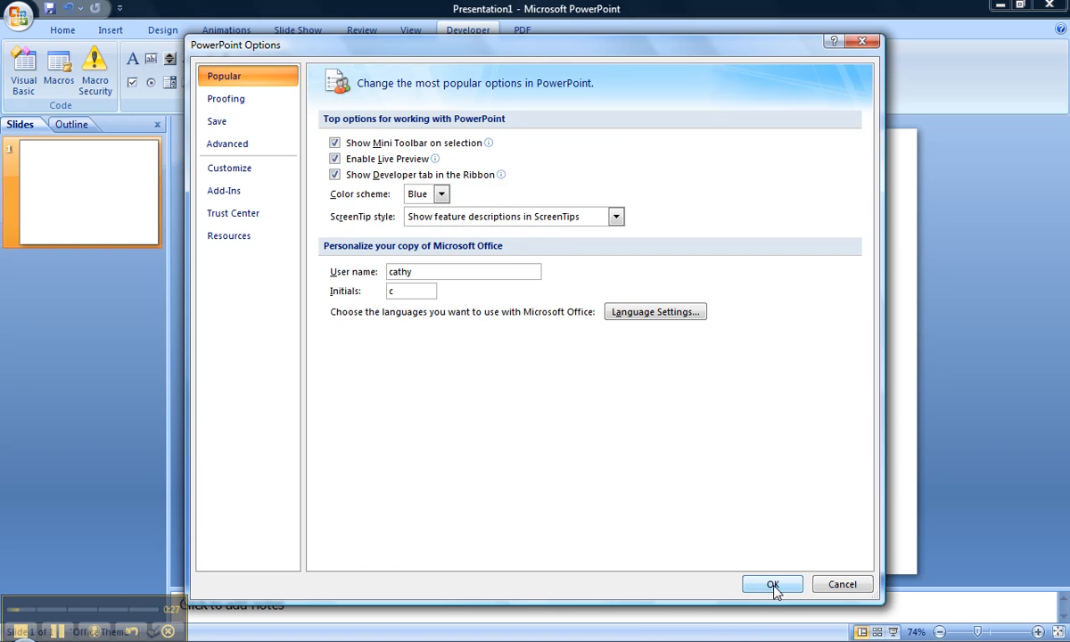
click(773, 584)
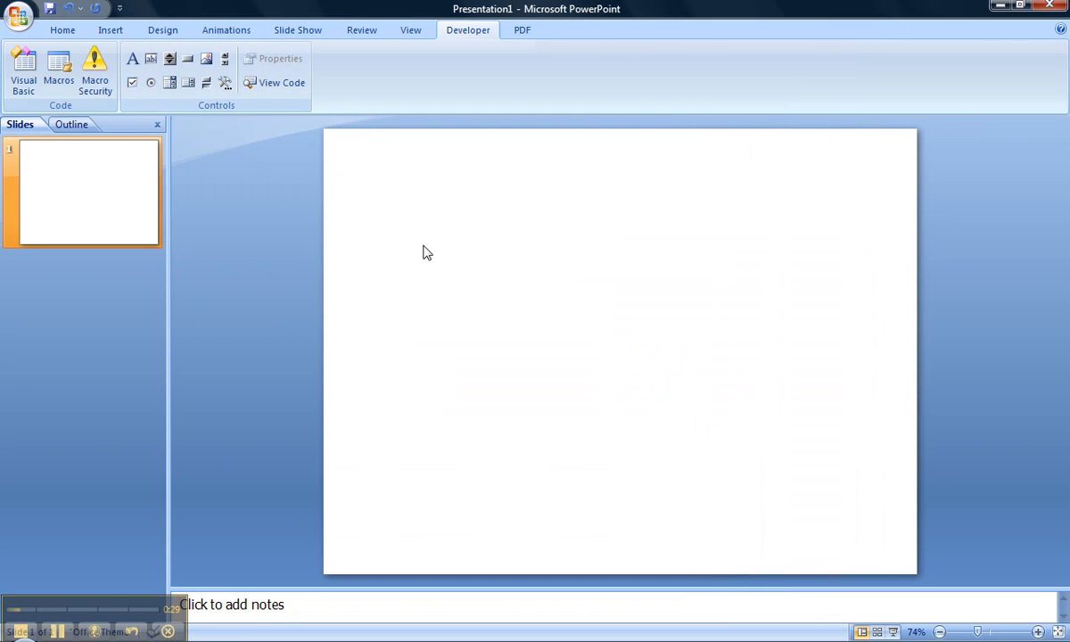
mouse_move(395, 87)
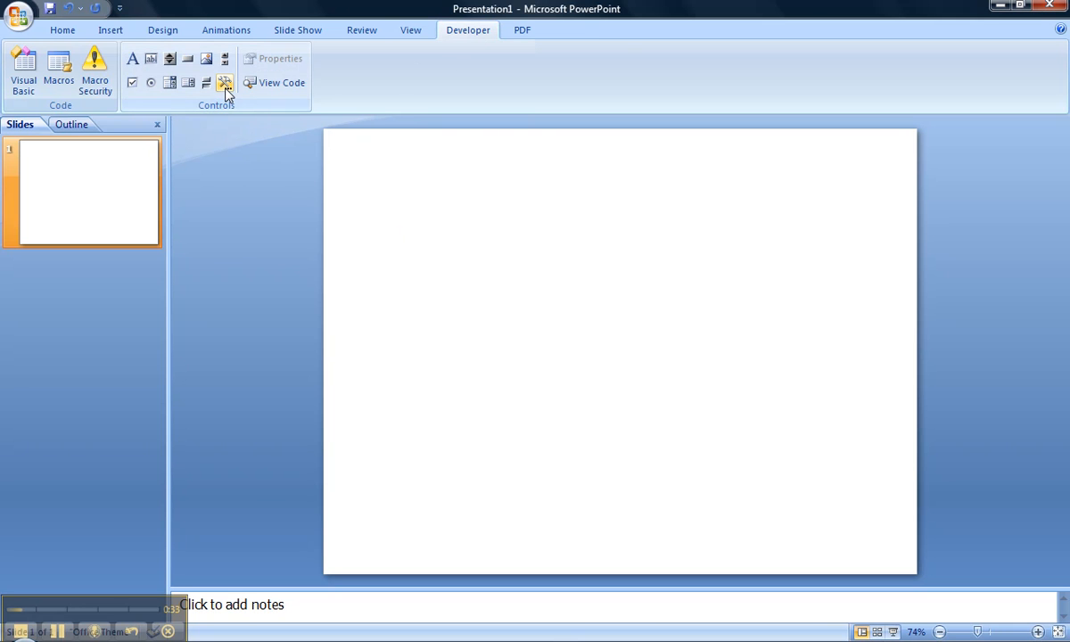
mouse_move(225, 83)
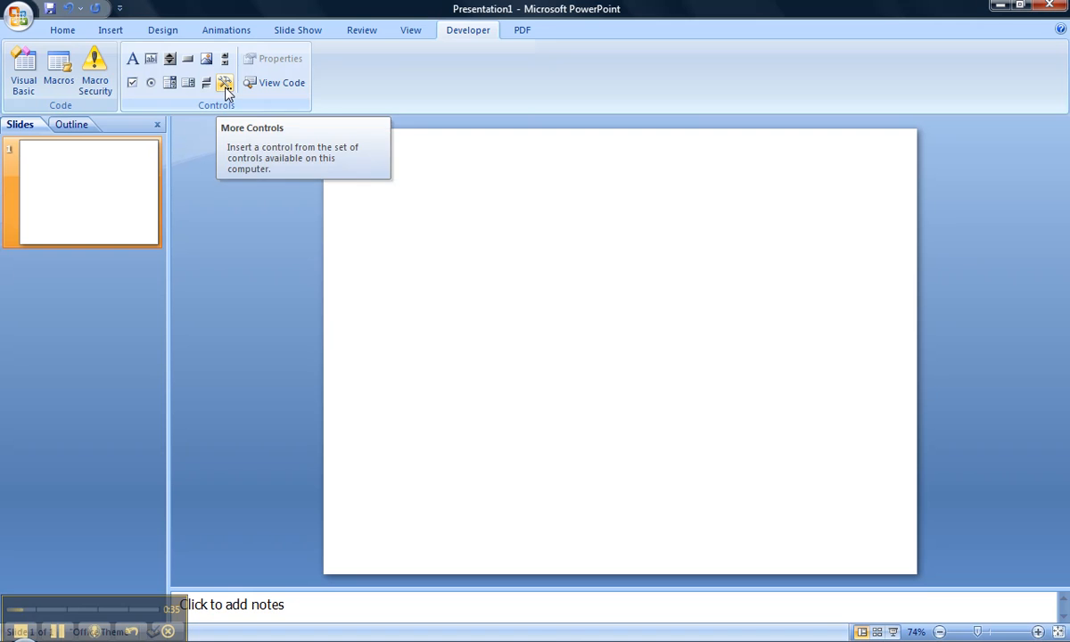
- Pick Shockwave Flash Object from the More Controls list and confirm it
click(226, 83)
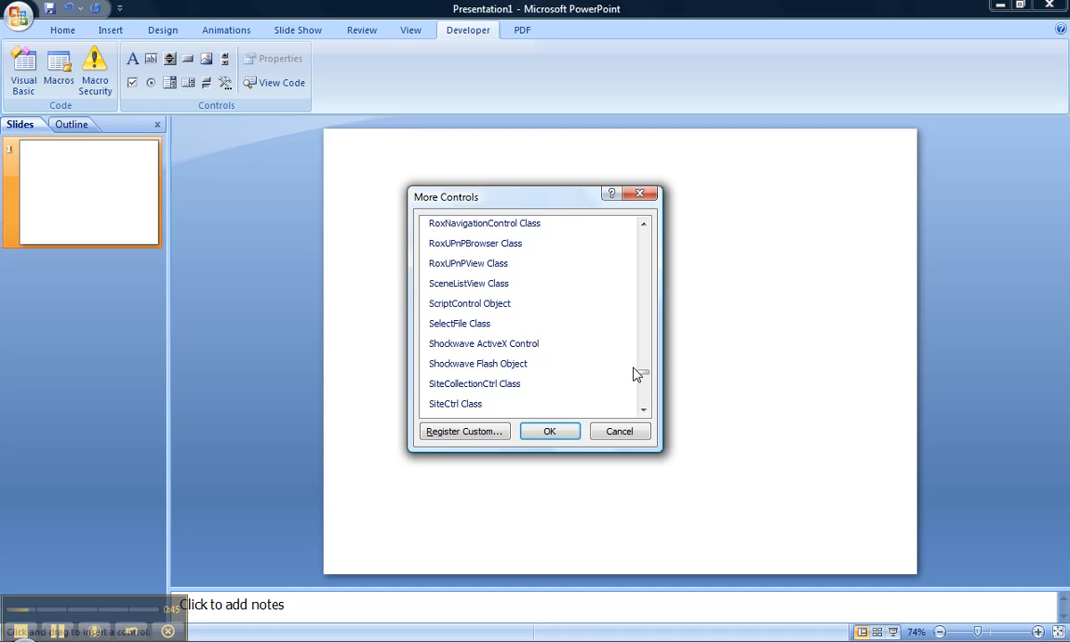
click(478, 363)
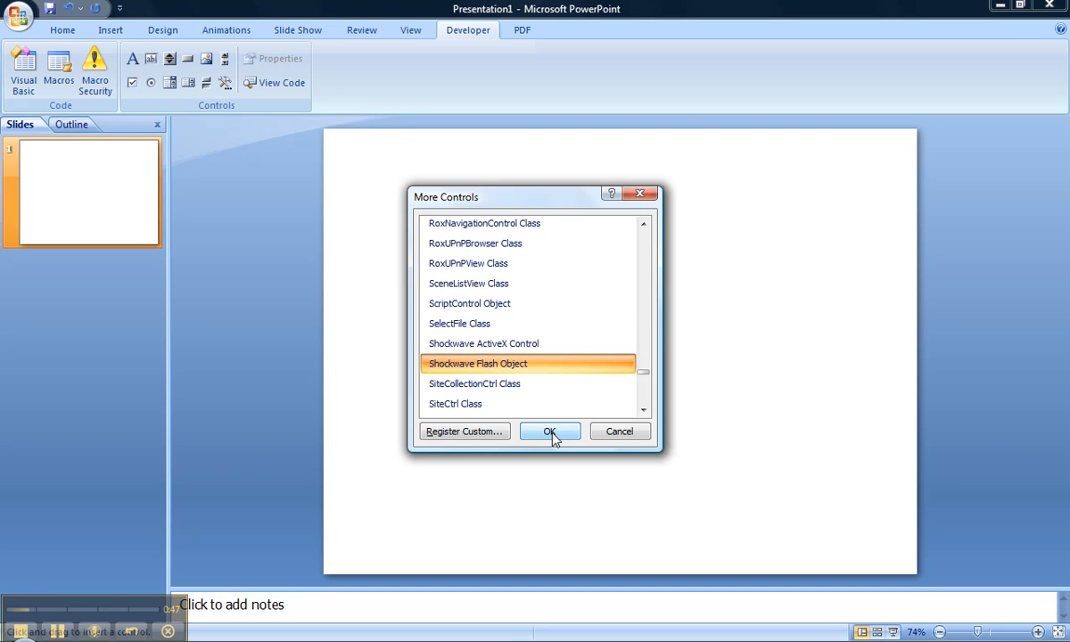
click(549, 431)
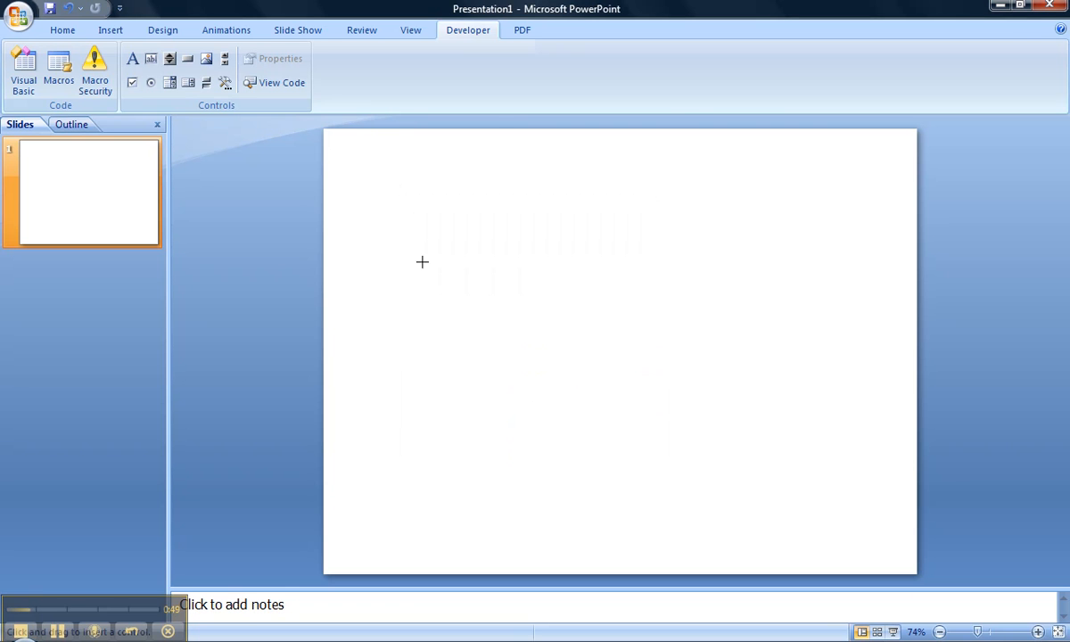
- Draw a Flash box covering most of the slide and open its Properties sheet
drag(422, 261, 823, 482)
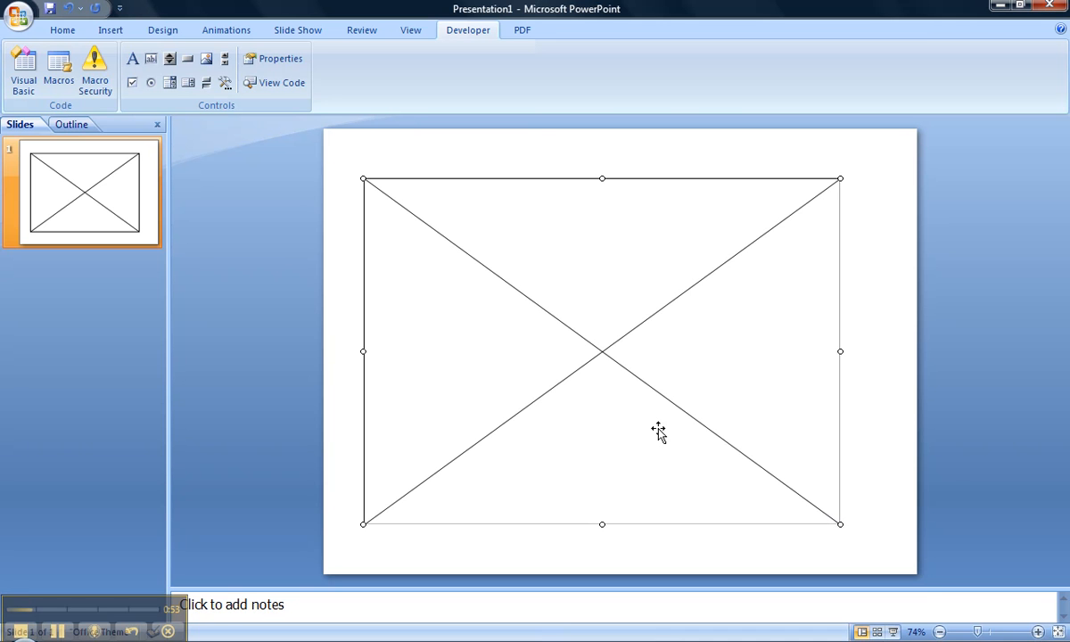
mouse_move(586, 363)
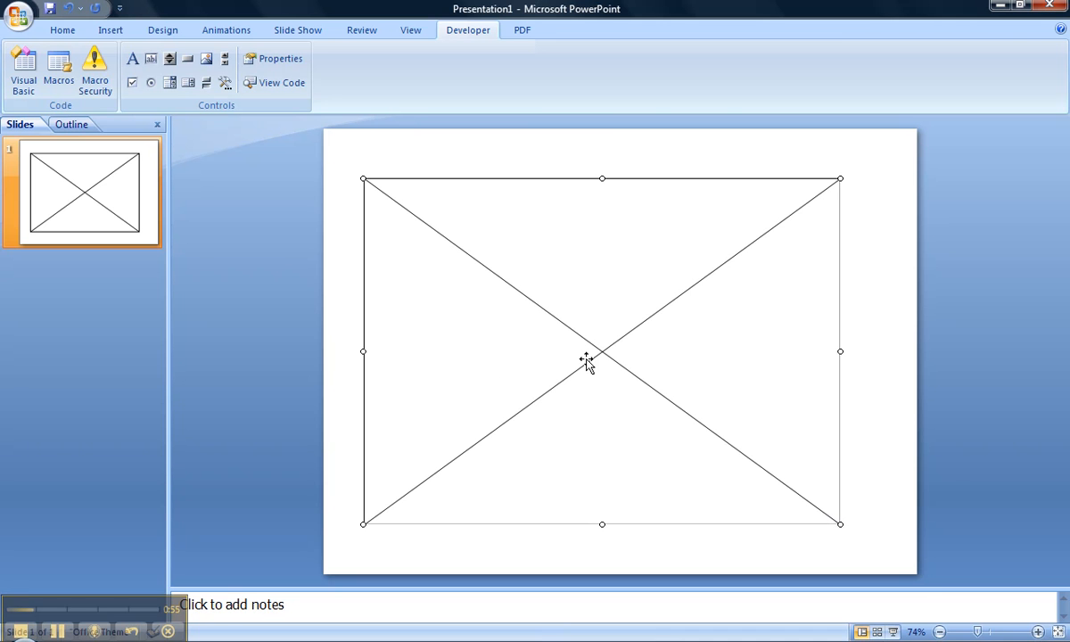
mouse_move(575, 310)
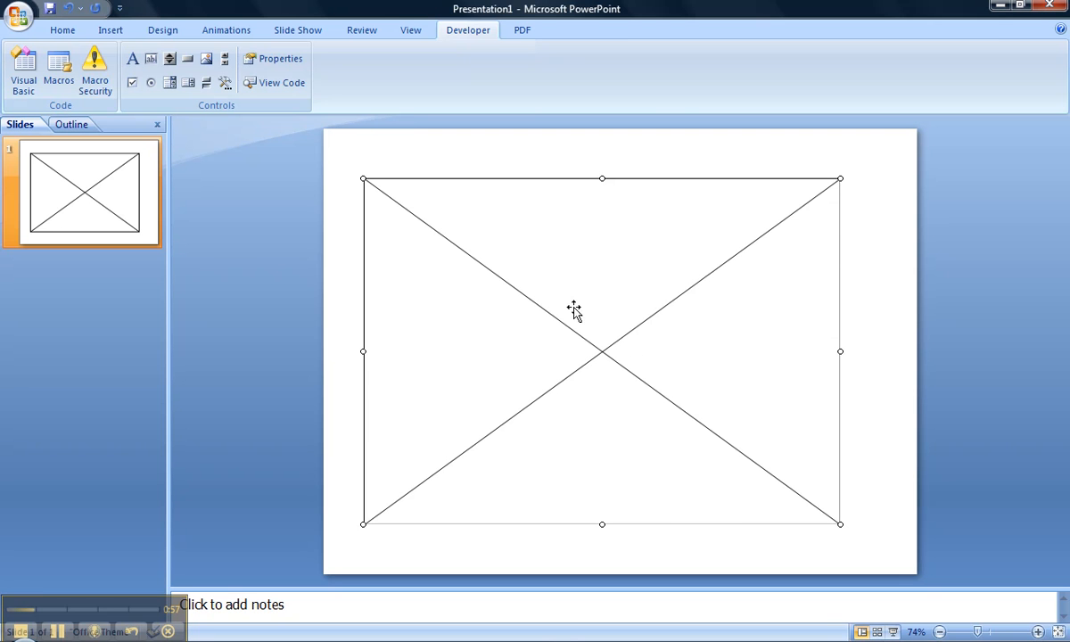
right_click(574, 311)
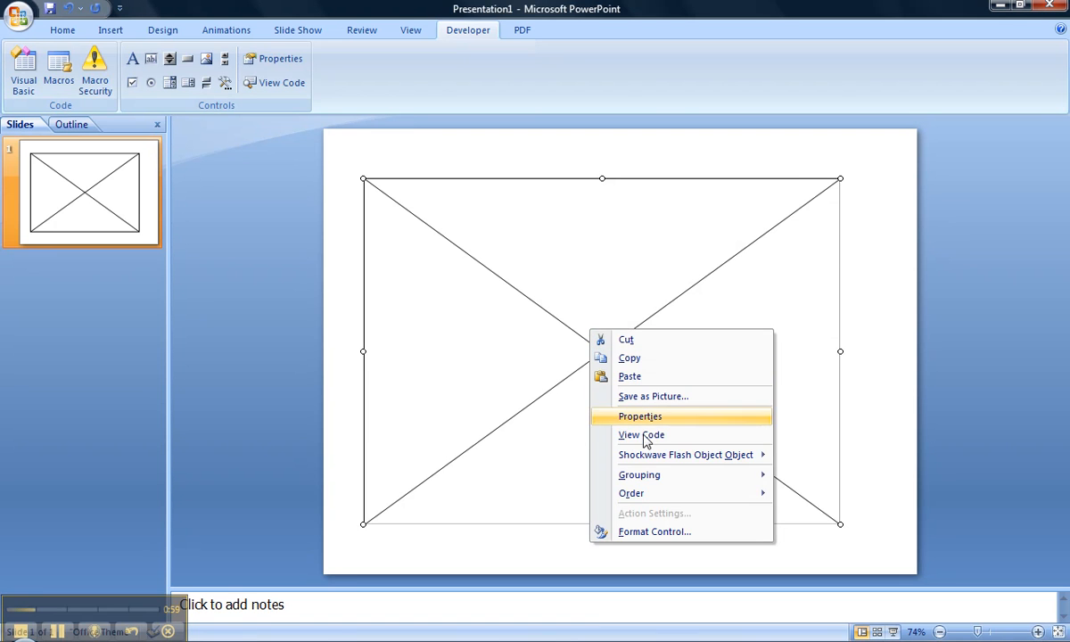
click(640, 416)
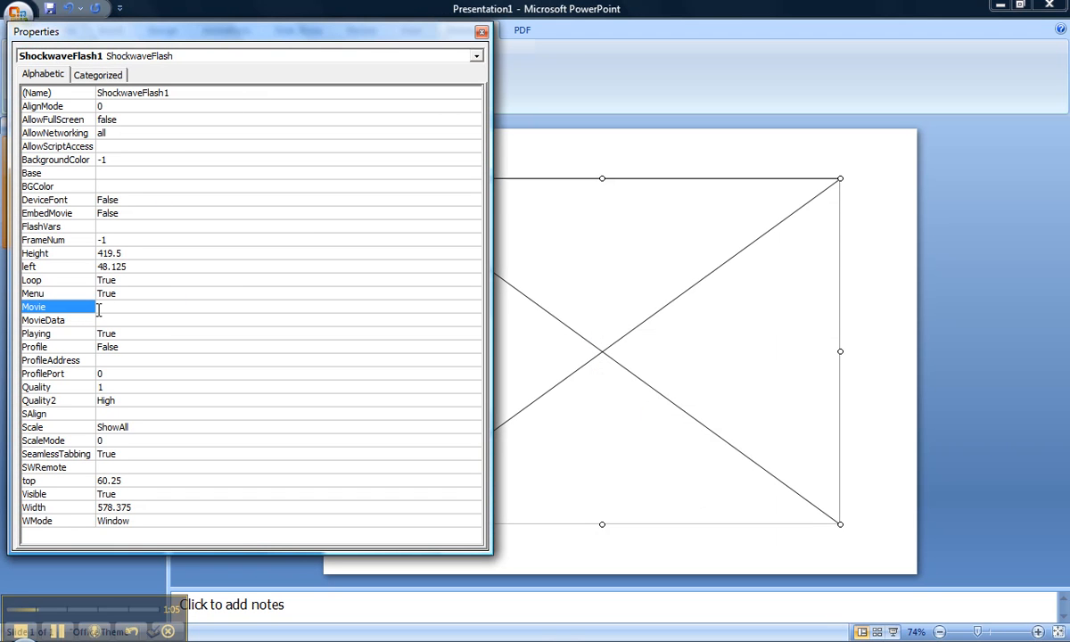
mouse_move(233, 310)
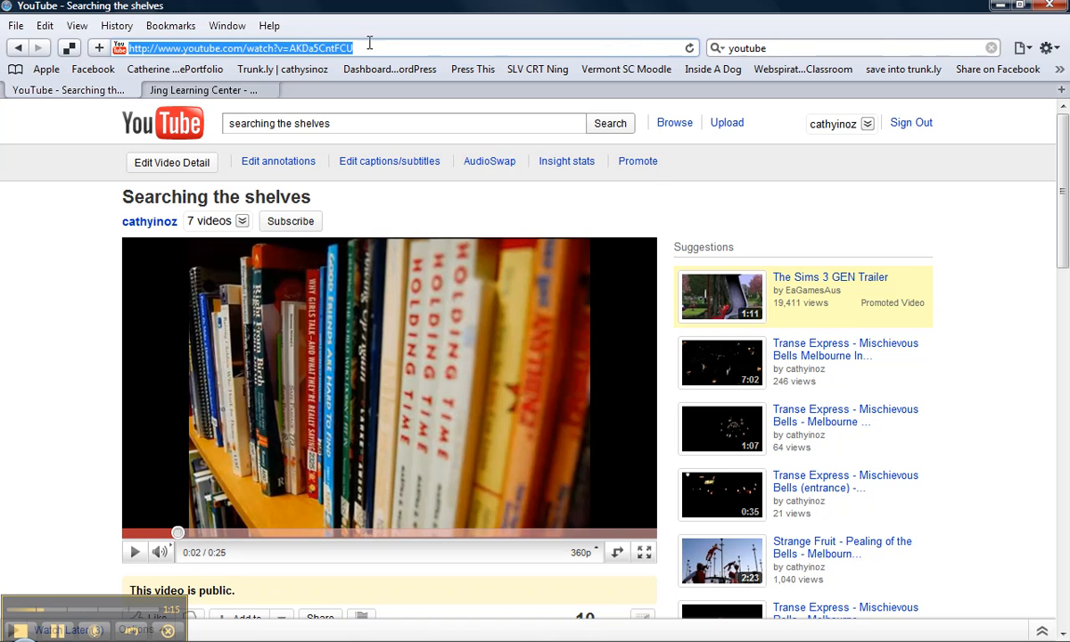
mouse_move(389, 69)
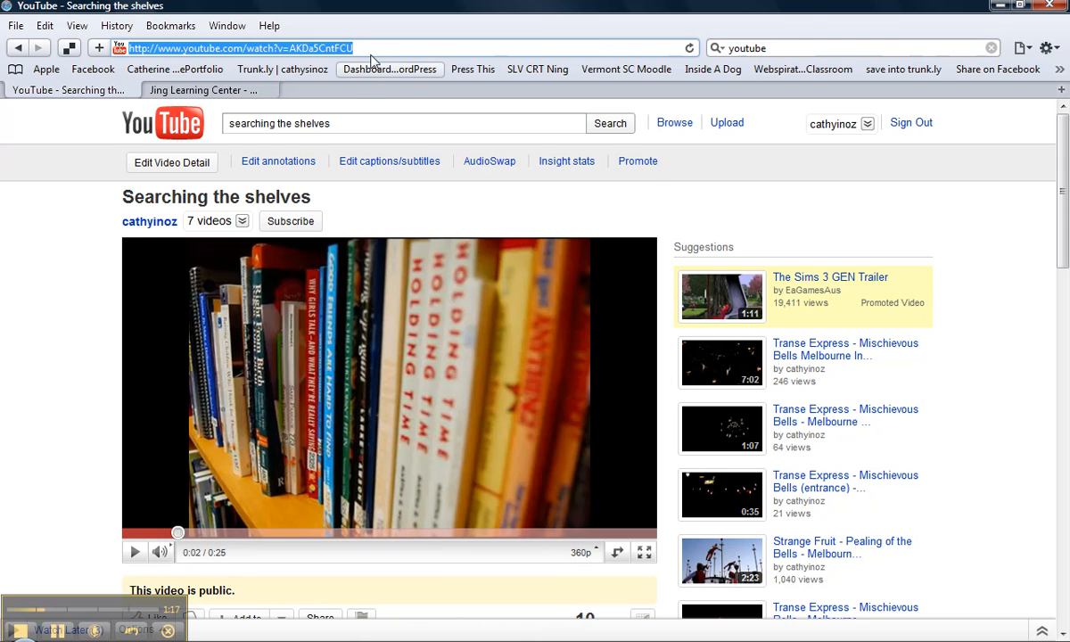
- Copy the 'Searching the shelves' video URL from Safari's address bar
right_click(236, 48)
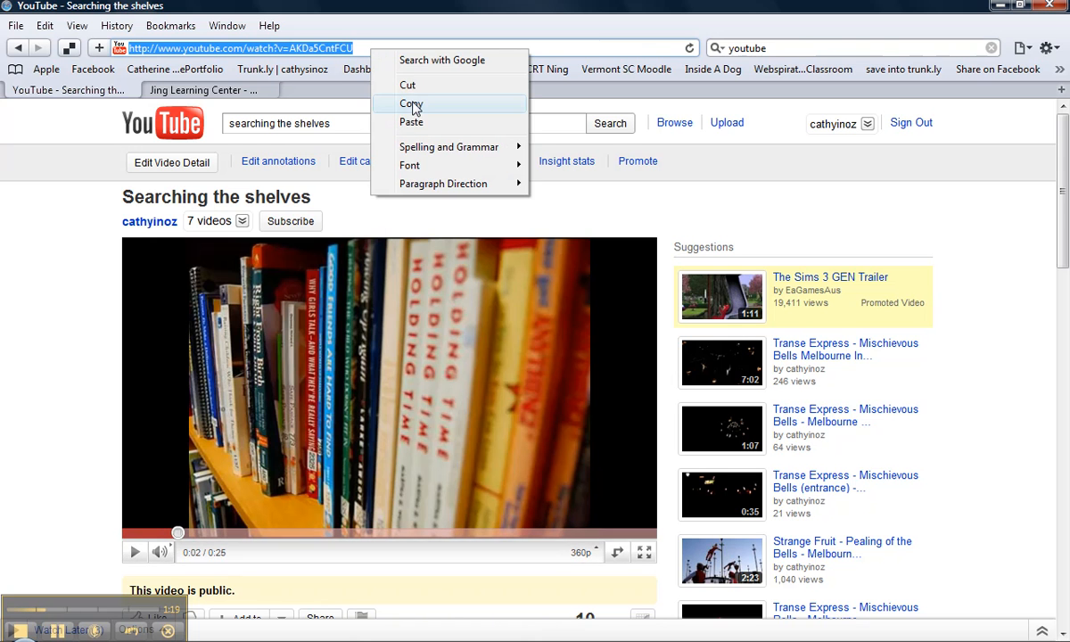
click(411, 103)
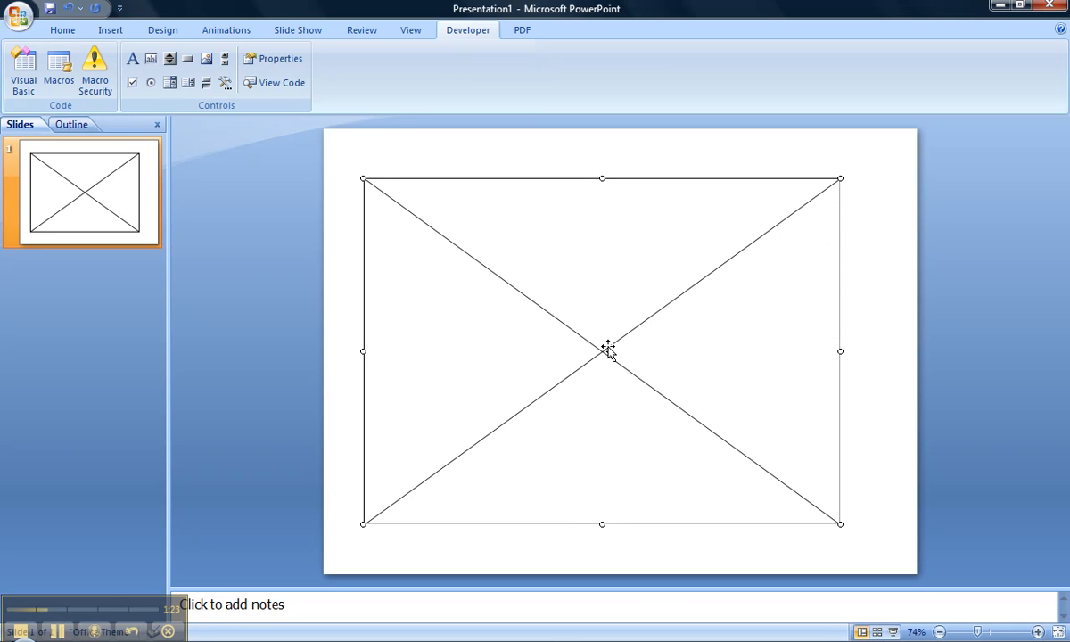
- Put the video URL into the Flash box's Movie property and close Properties
right_click(607, 347)
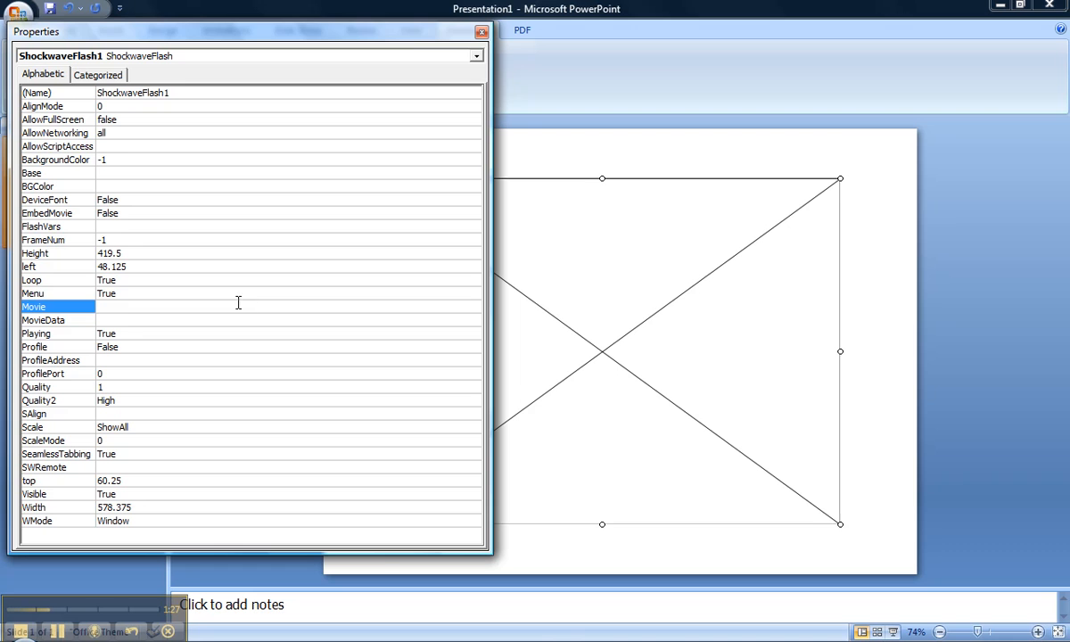
mouse_move(131, 312)
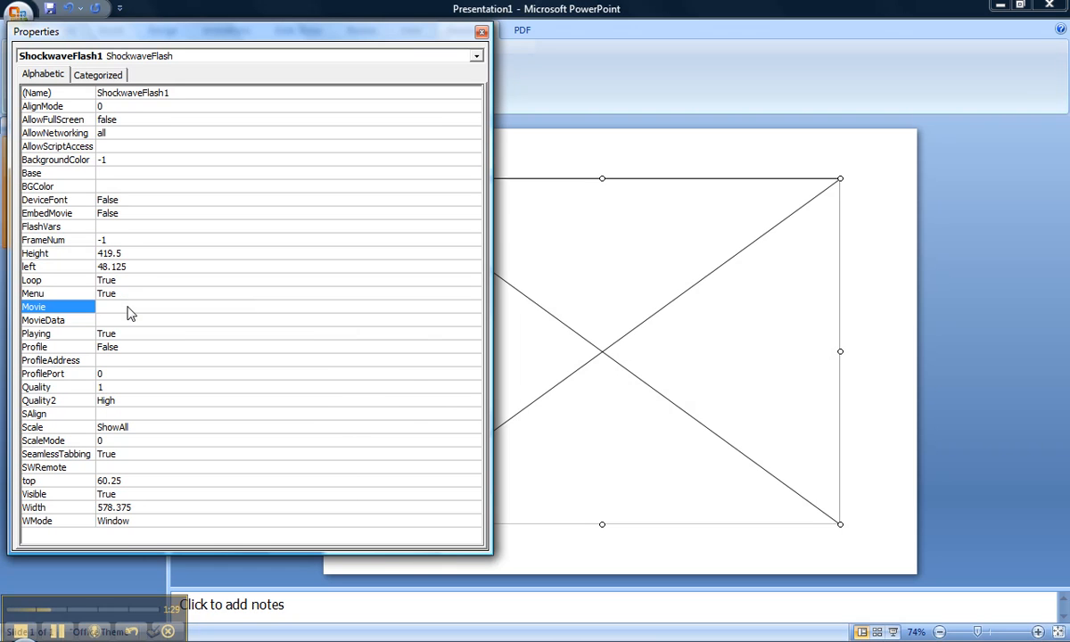
text(http://www.youtube.com/watch?v=AKDa5CntFCU)
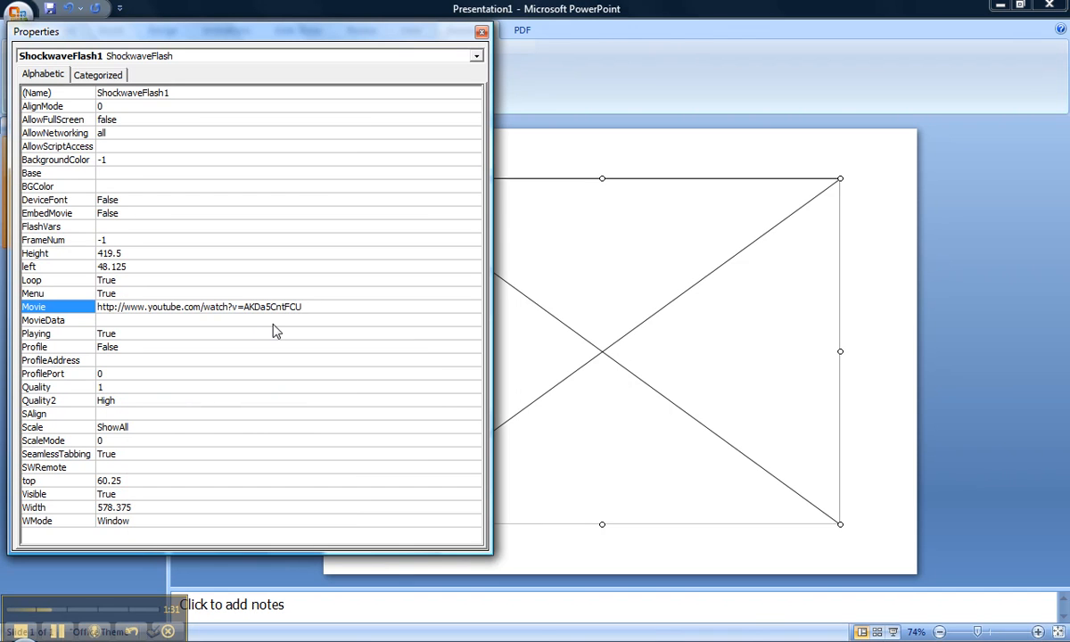
mouse_move(223, 326)
text(/)
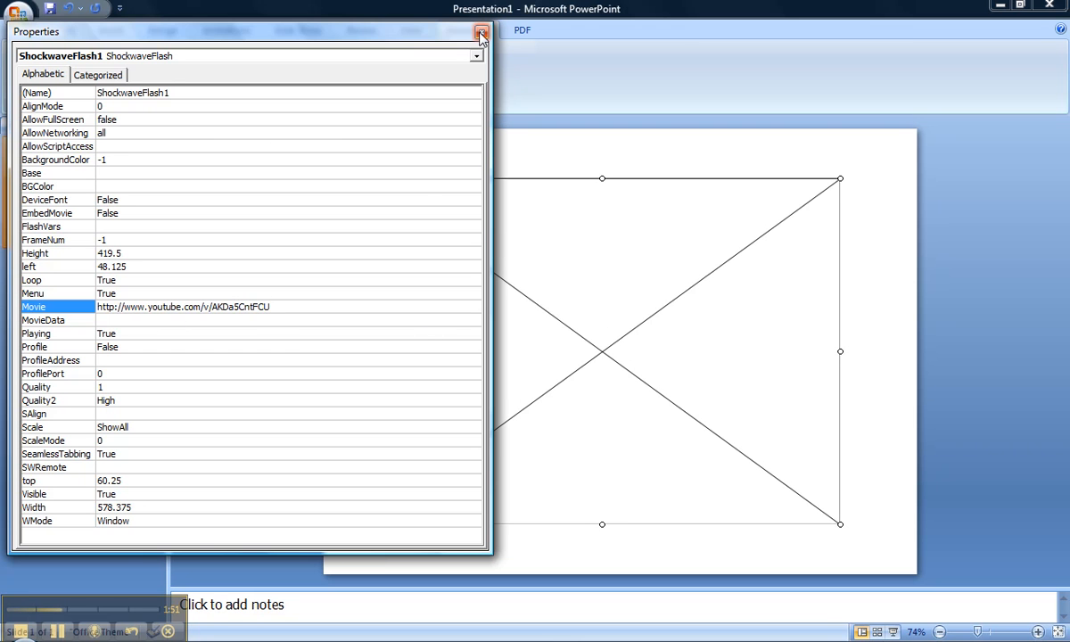
click(479, 34)
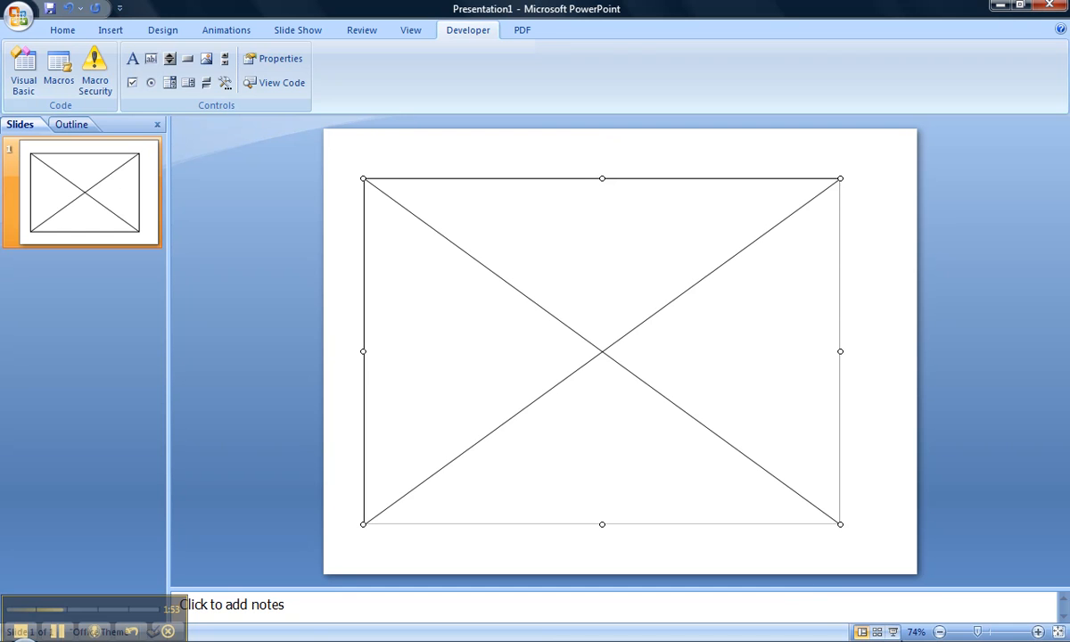